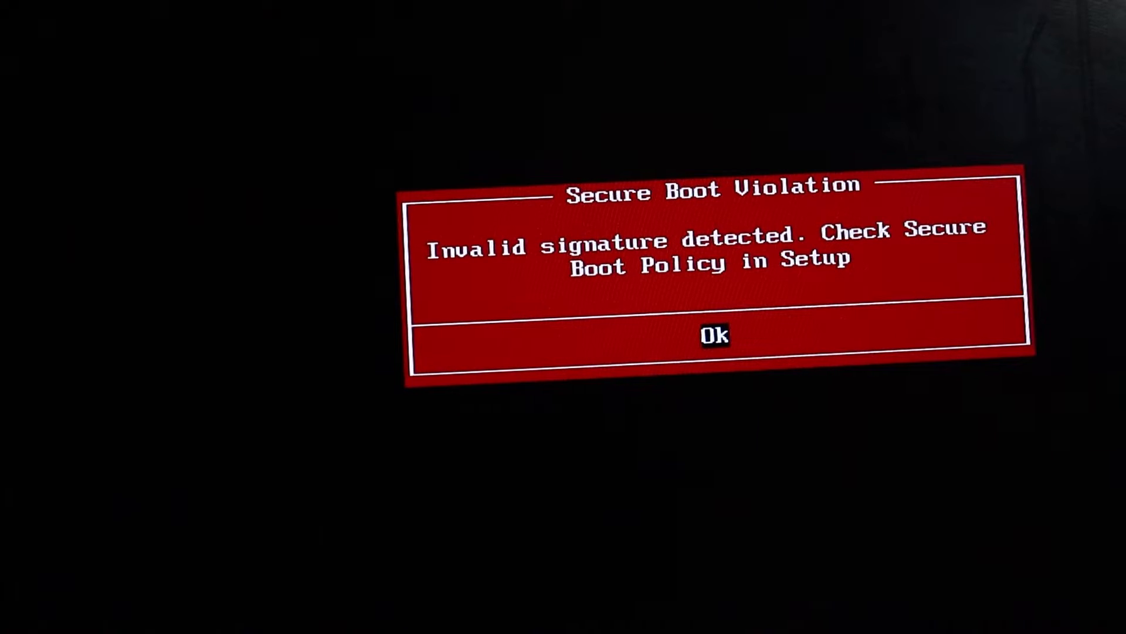
- Dismiss the Secure Boot Violation invalid-signature warning with OK
{"action": "left_click", "coordinate": [714, 335]}
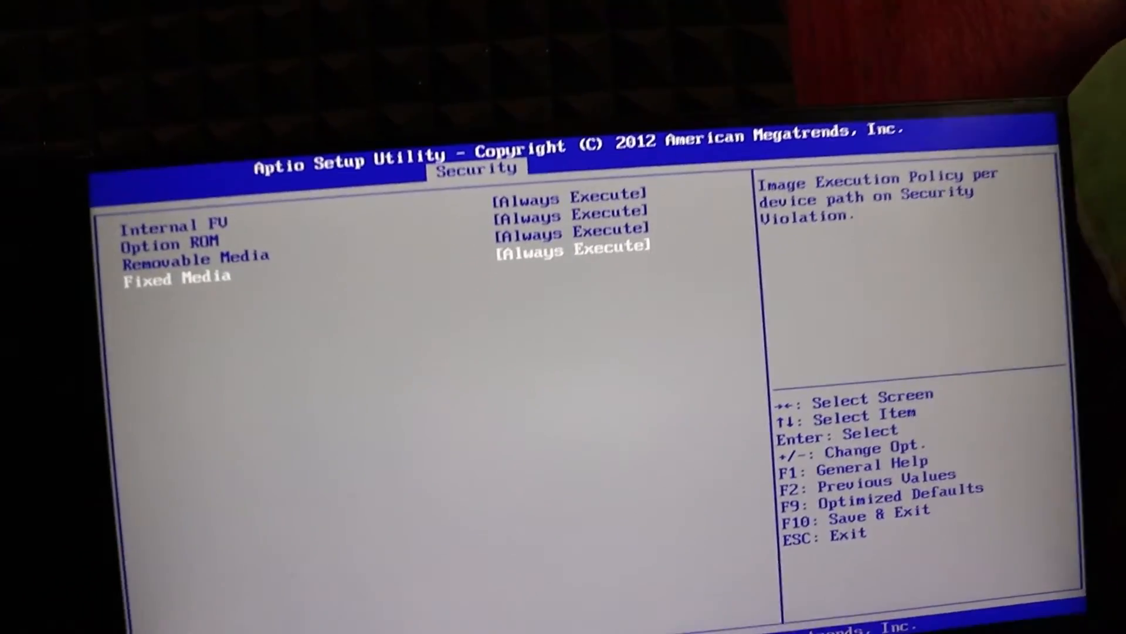
- Back out of the Image Execution Policy menu after setting all four items to Always Execute
{"action": "key", "text": "Escape"}
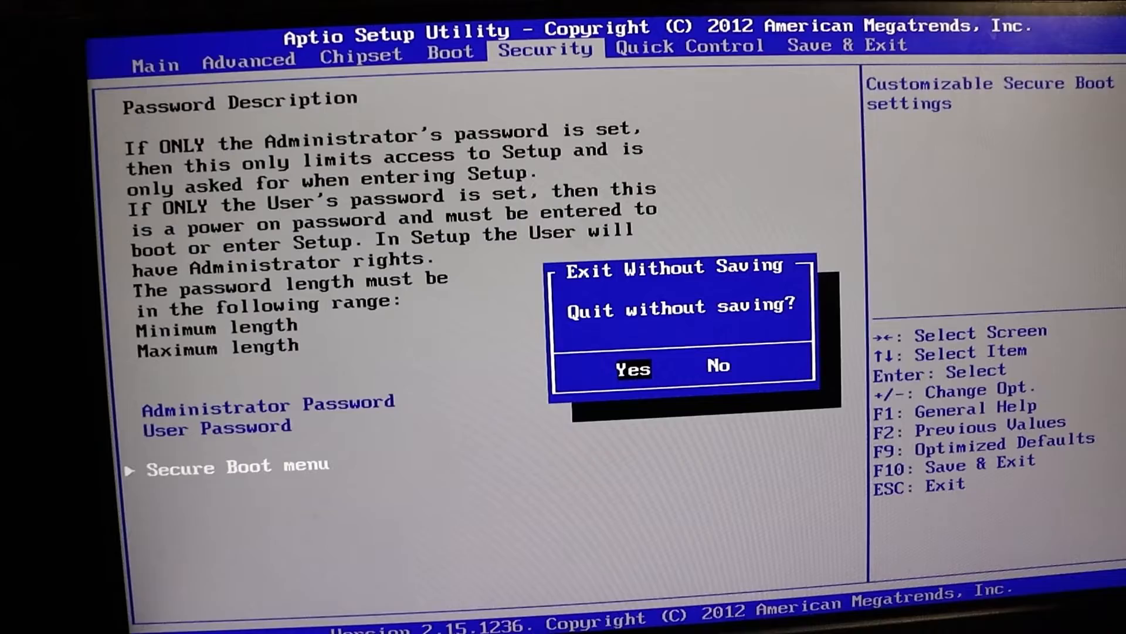
- Confirm Yes on the Quit without saving prompt to restart into Windows 11
{"action": "left_click", "coordinate": [632, 369]}
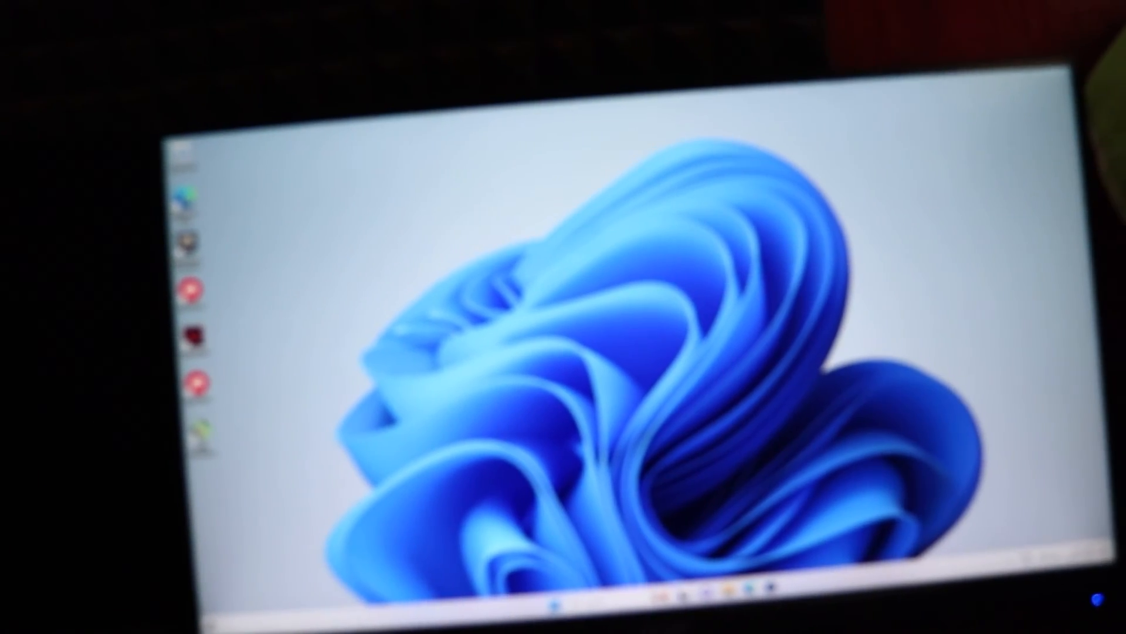